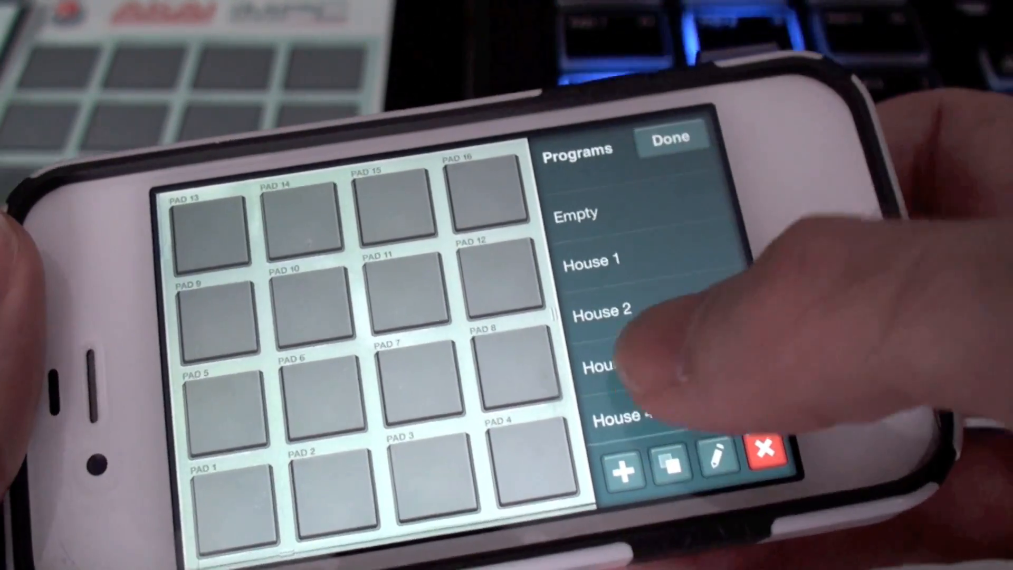
scroll("down", 3)
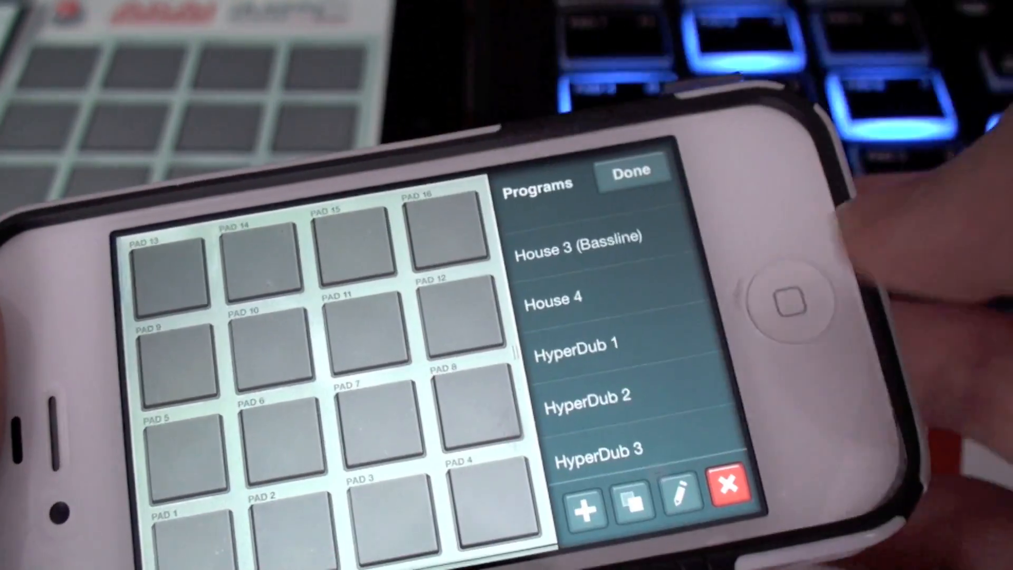